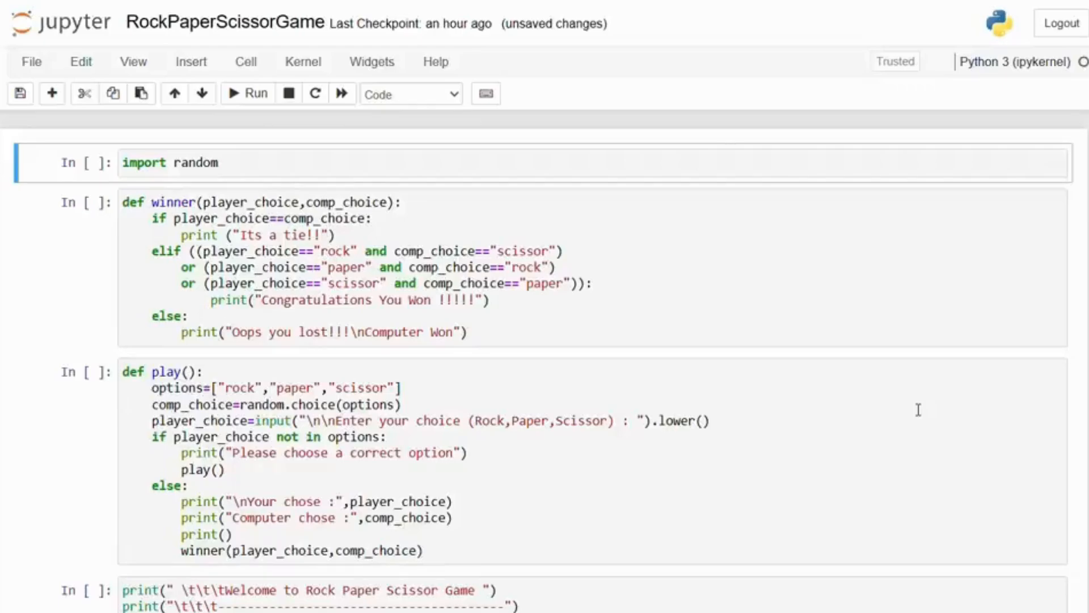
Run the import random, winner function and play function cells in order
scroll(down, 3)
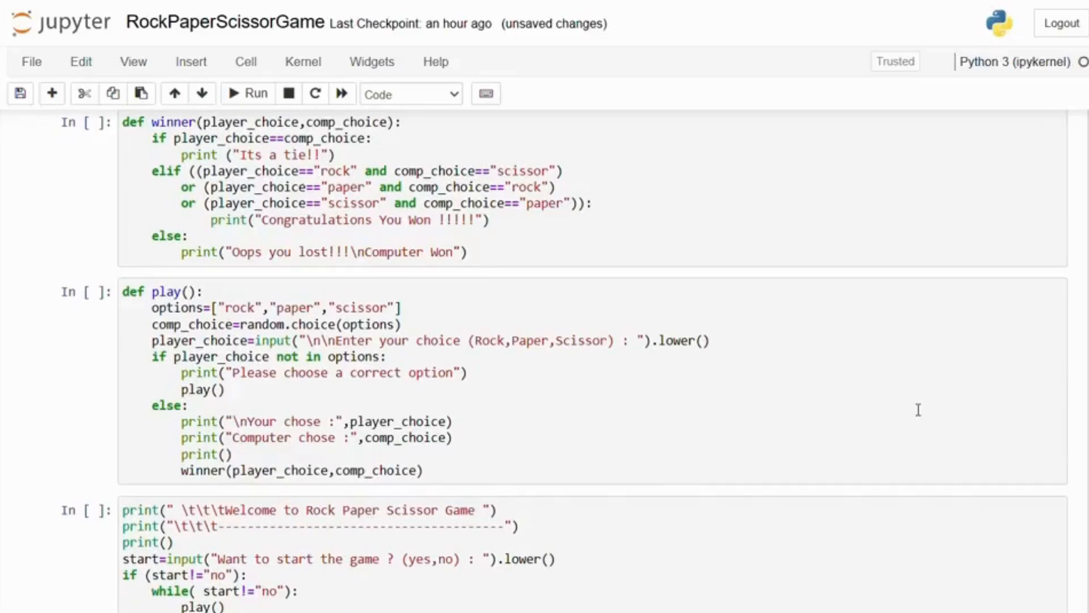
scroll(up, 3)
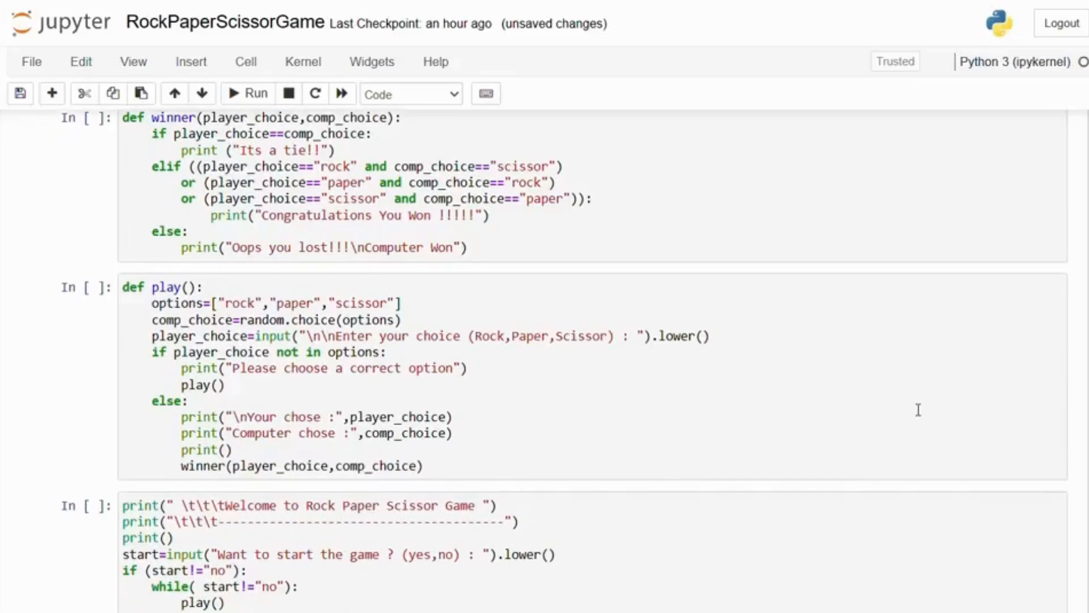
scroll(down, 3)
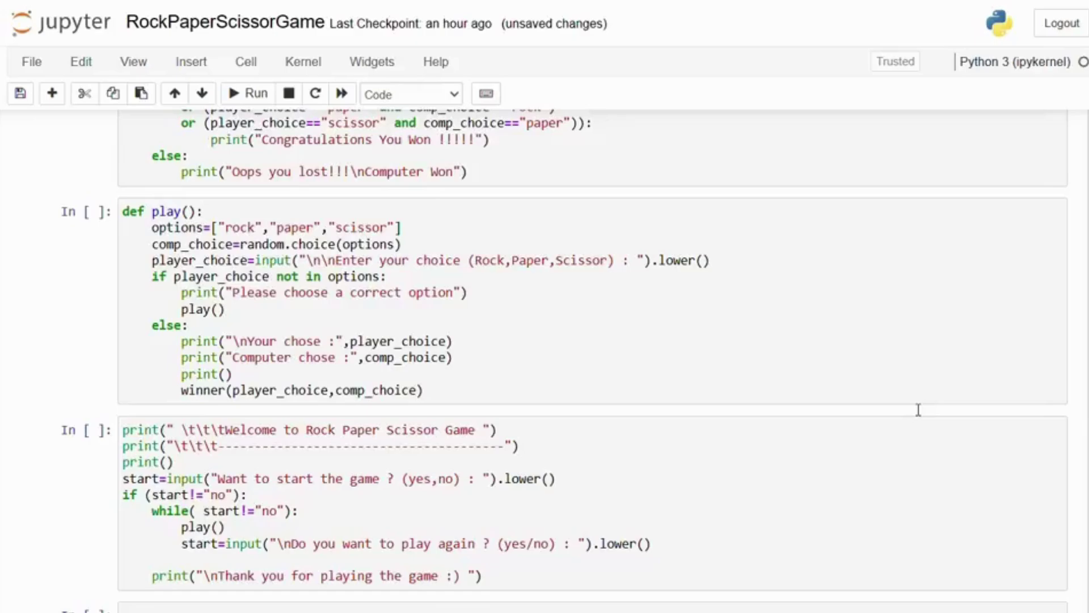
scroll(up, 3)
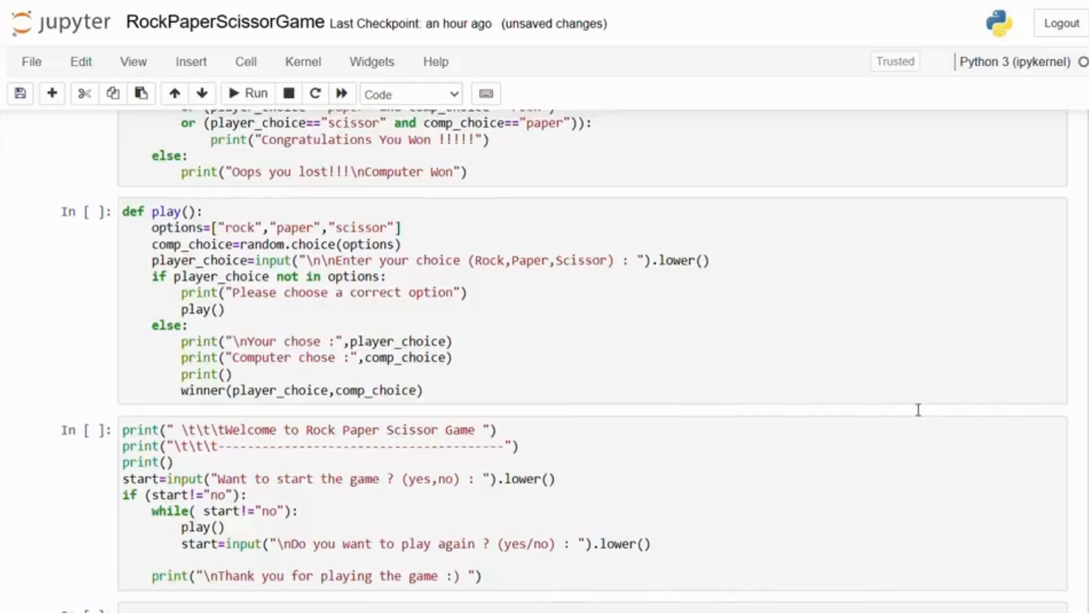
scroll(up, 3)
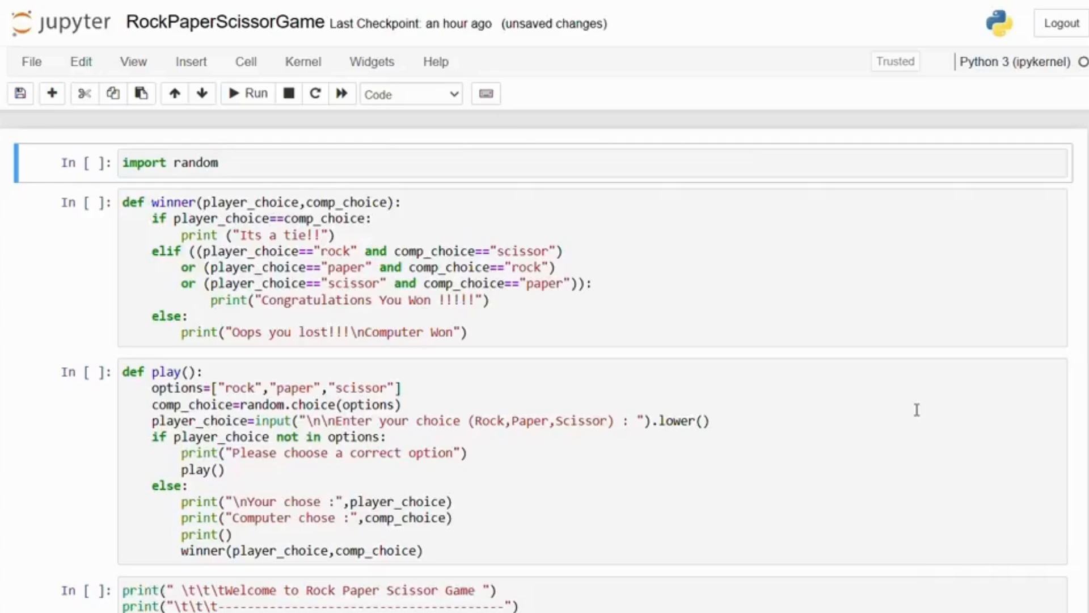
mouse_move(247, 93)
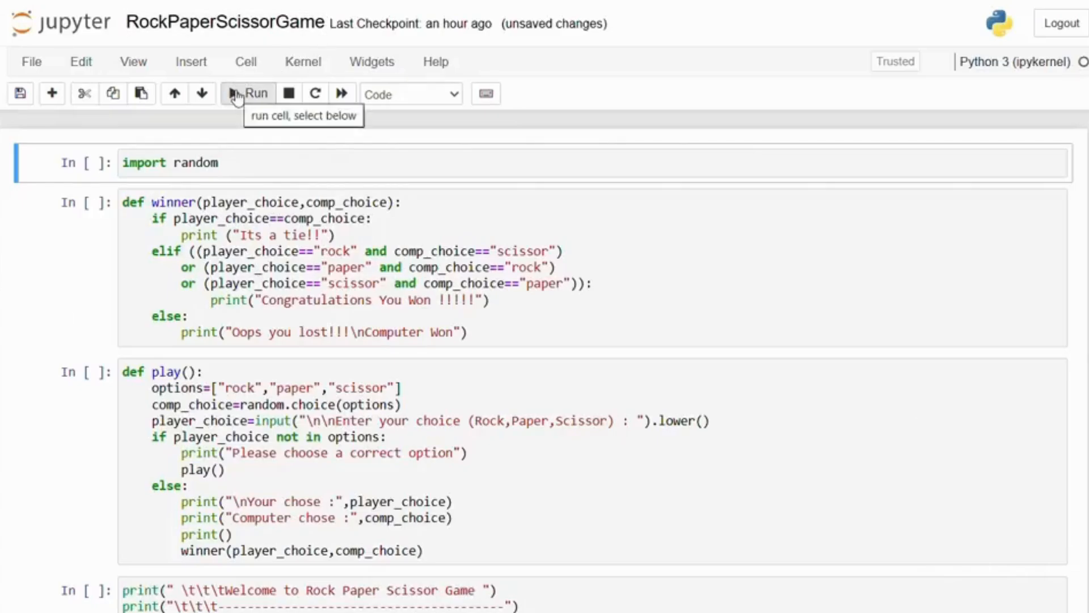
click(248, 93)
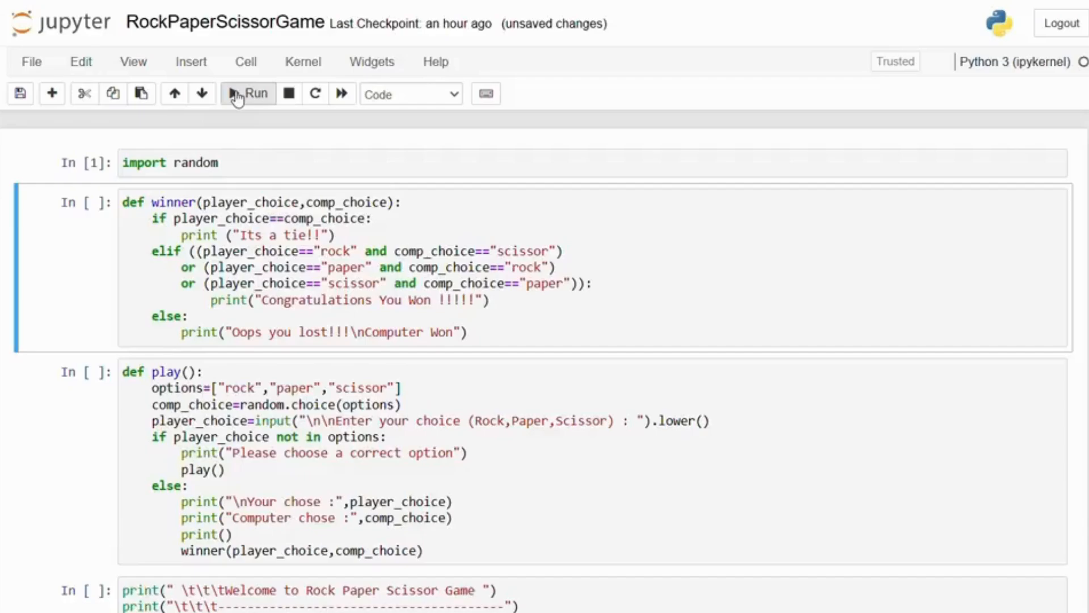
click(247, 93)
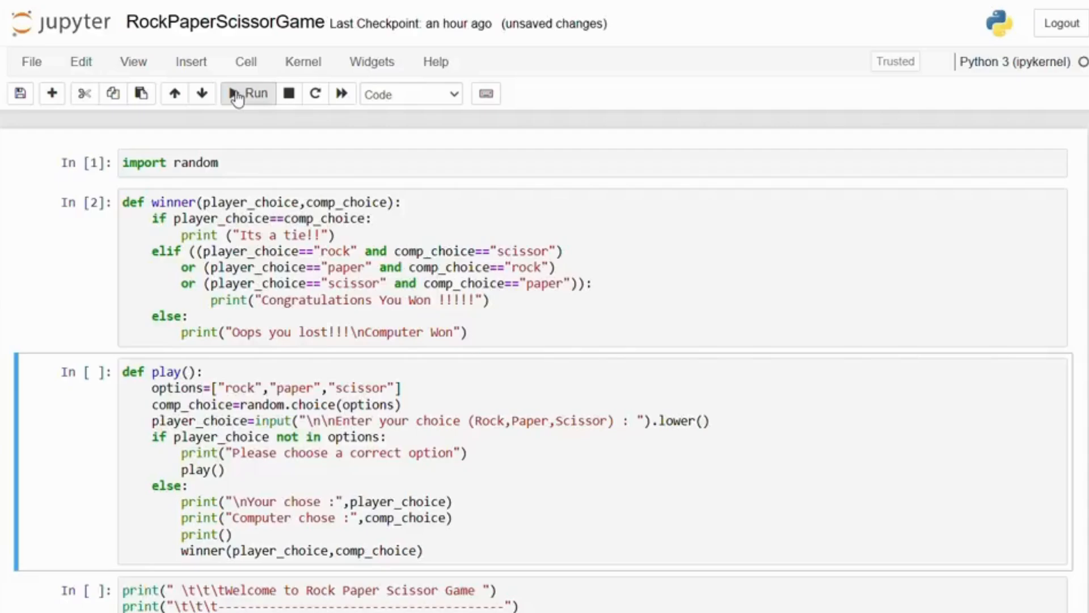
click(247, 93)
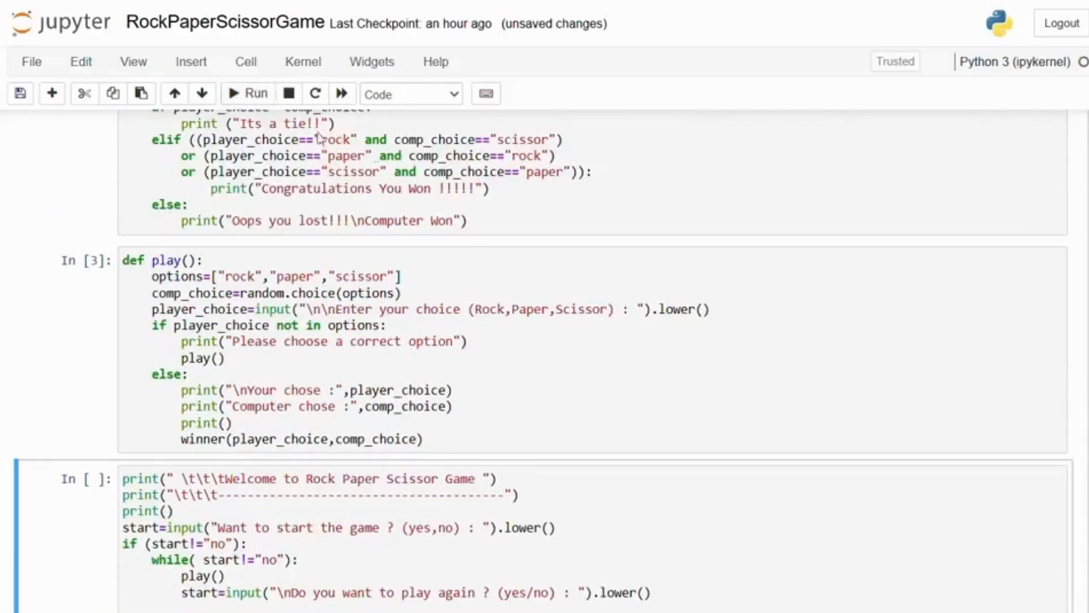
Run the final cell so the game starts and asks whether to play
scroll(down, 3)
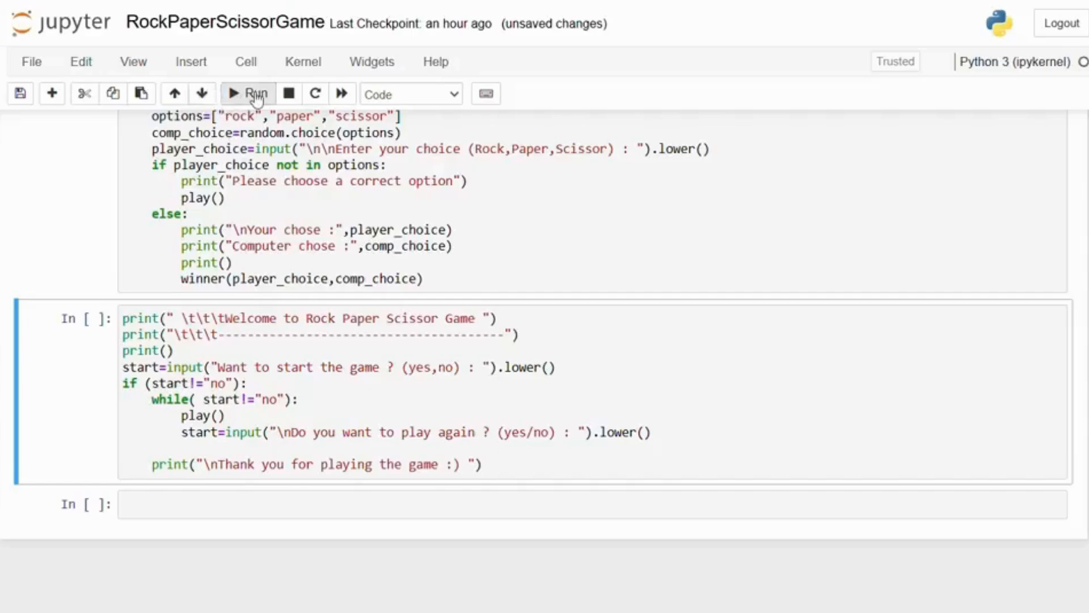
click(245, 93)
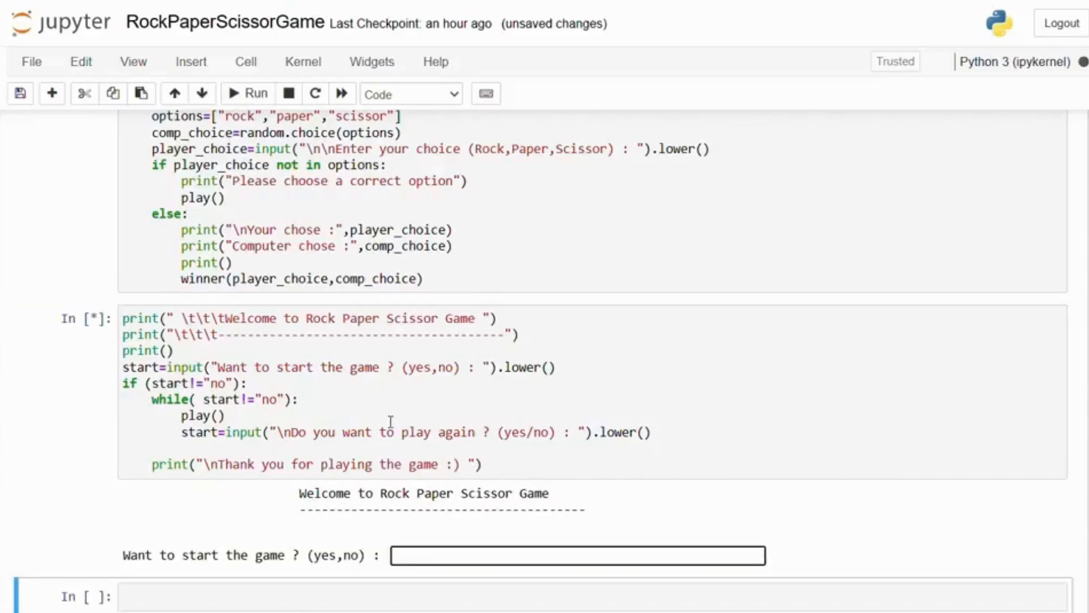
Answer yes to start and play rock in the first round
text(yes)
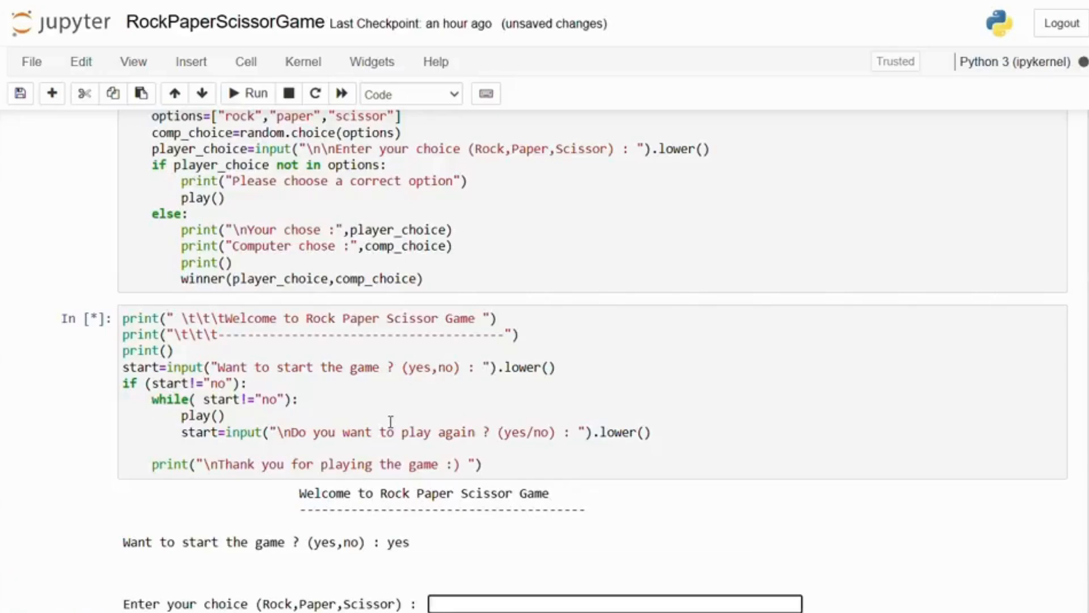
scroll(down, 3)
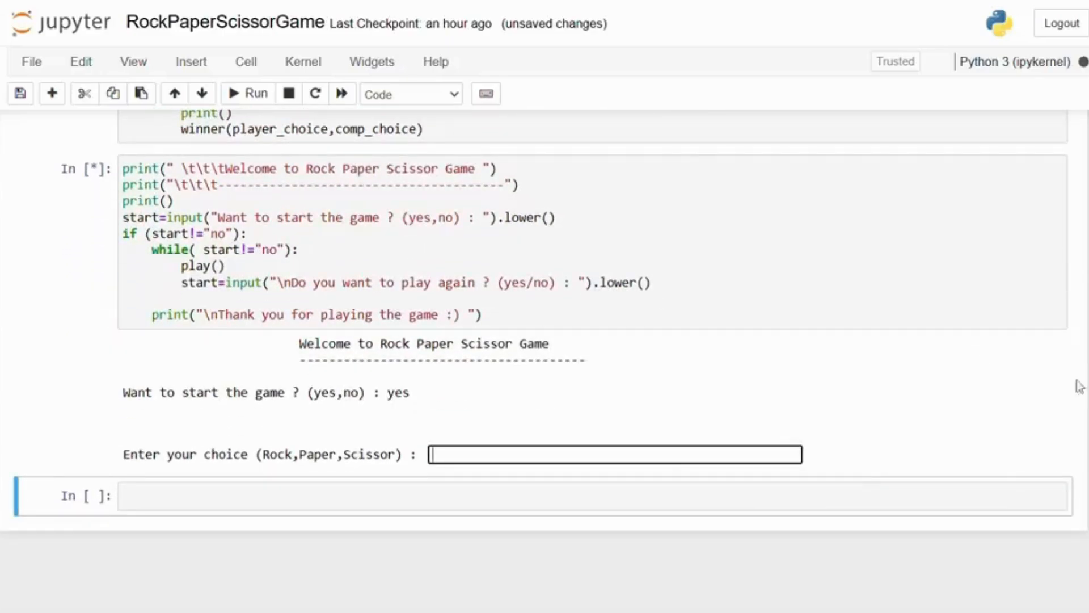
text(rock)
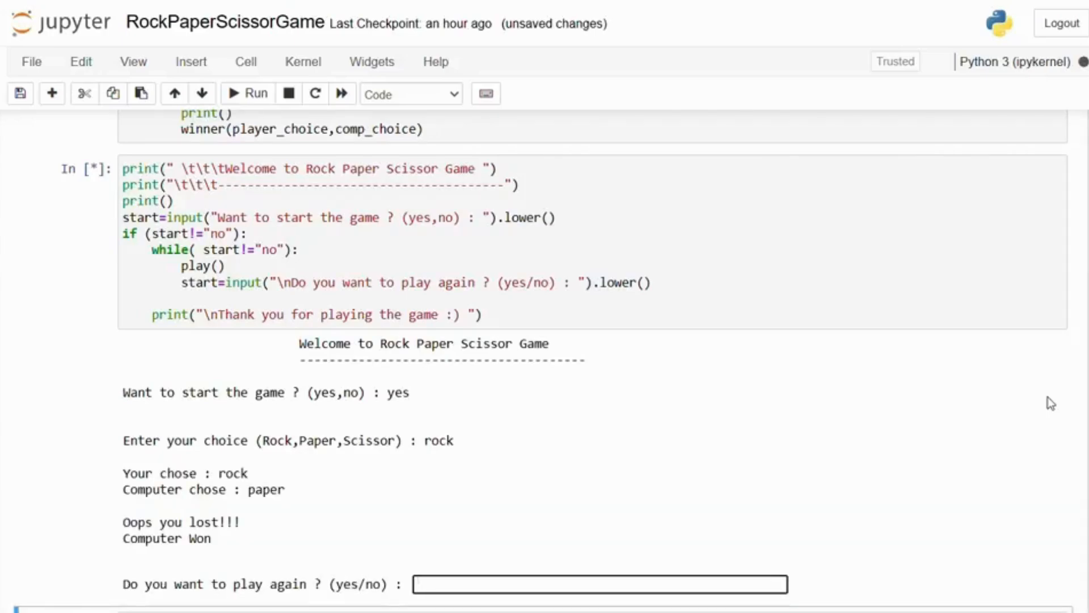
Play a second round with paper, then answer no to get the thank-you message
text(yes)
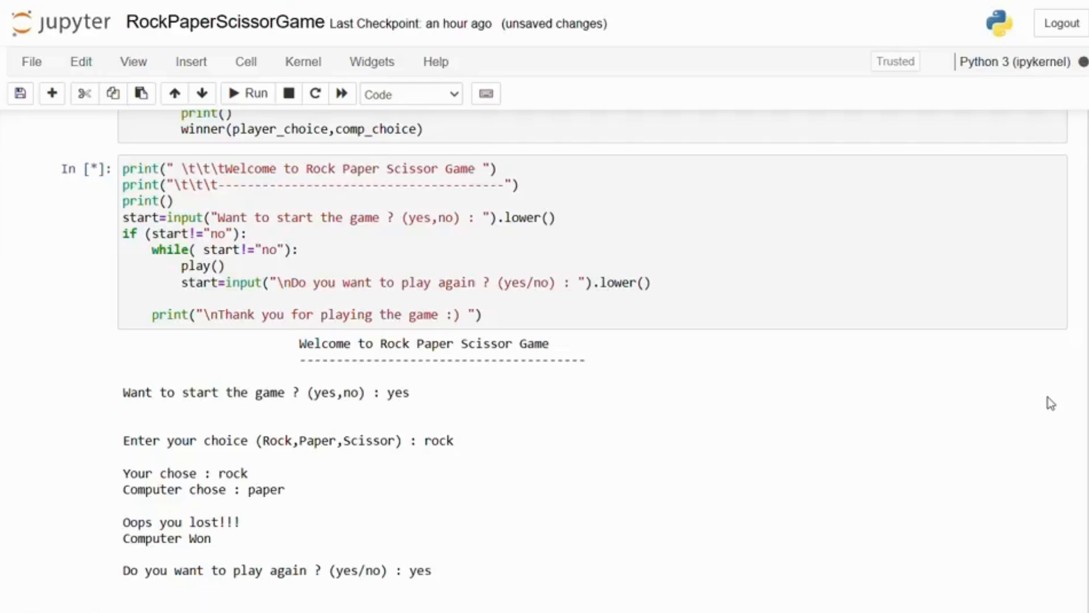
text(paper)
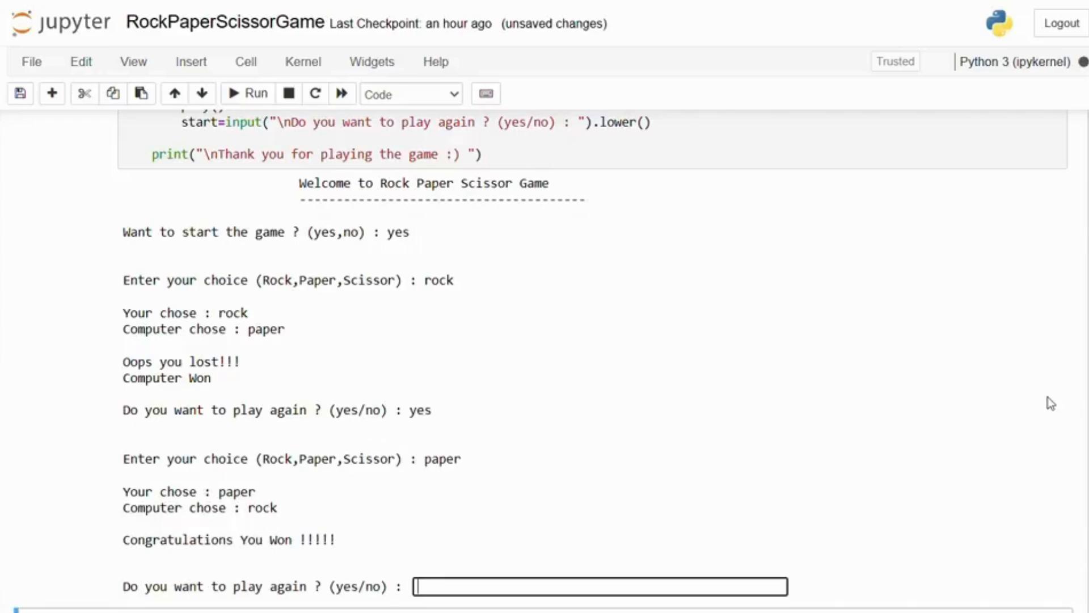
text(no)
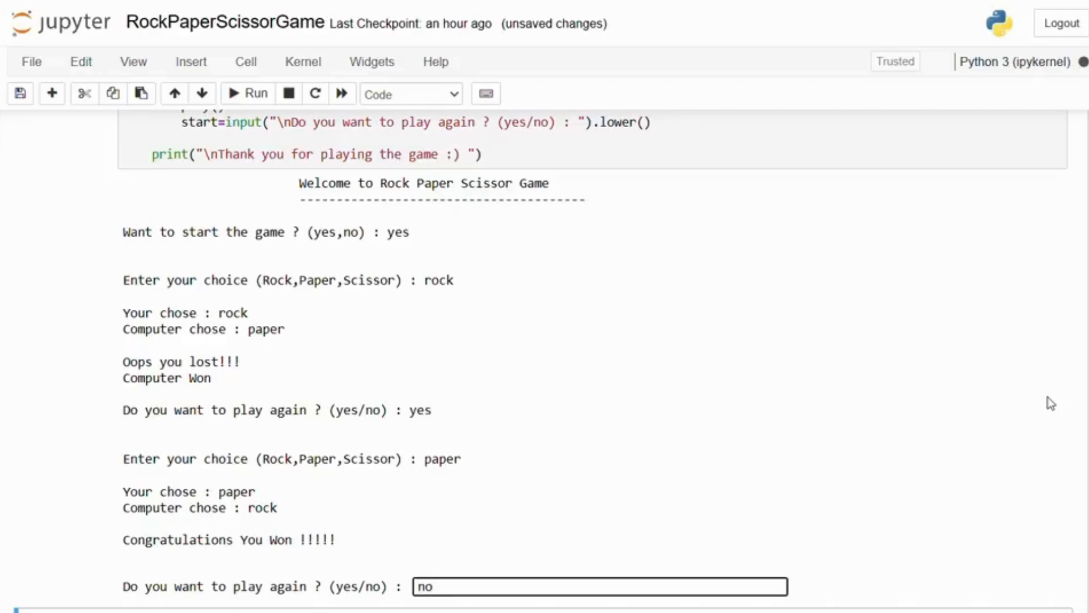
key(Return)
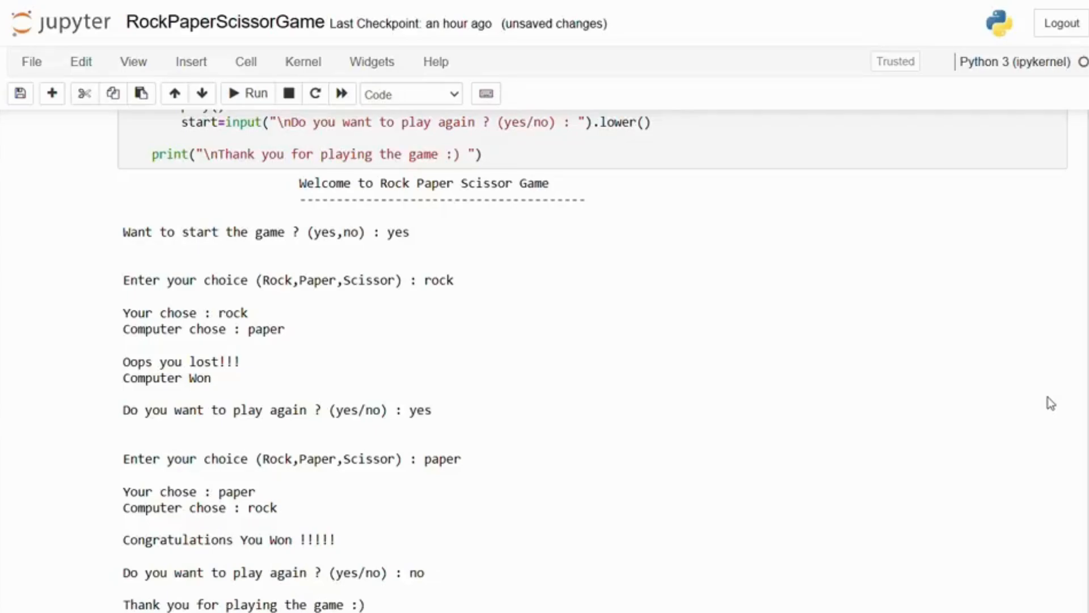
scroll(down, 3)
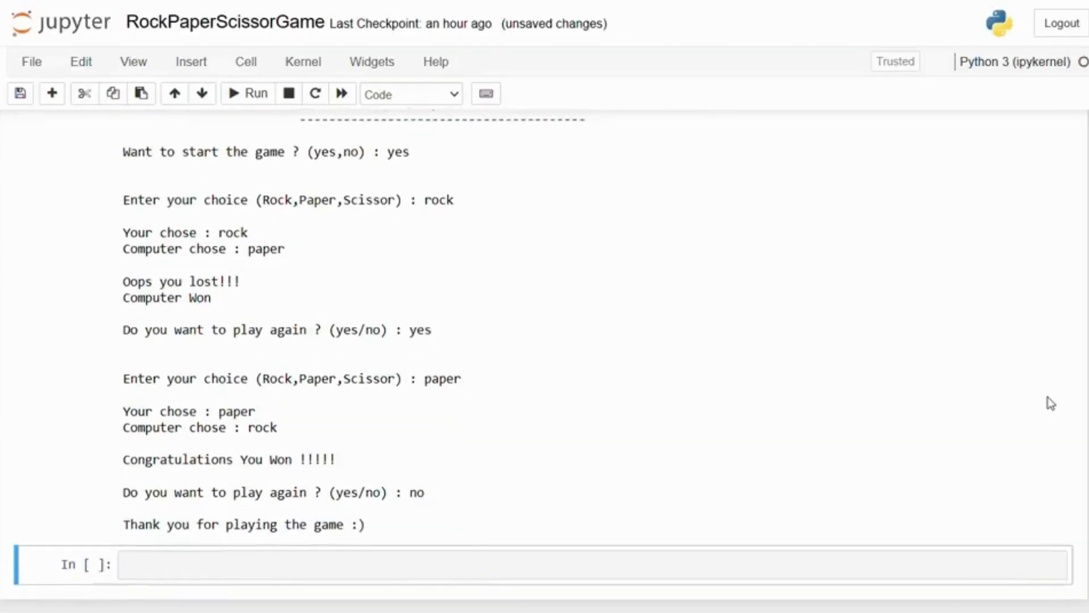
scroll(up, 3)
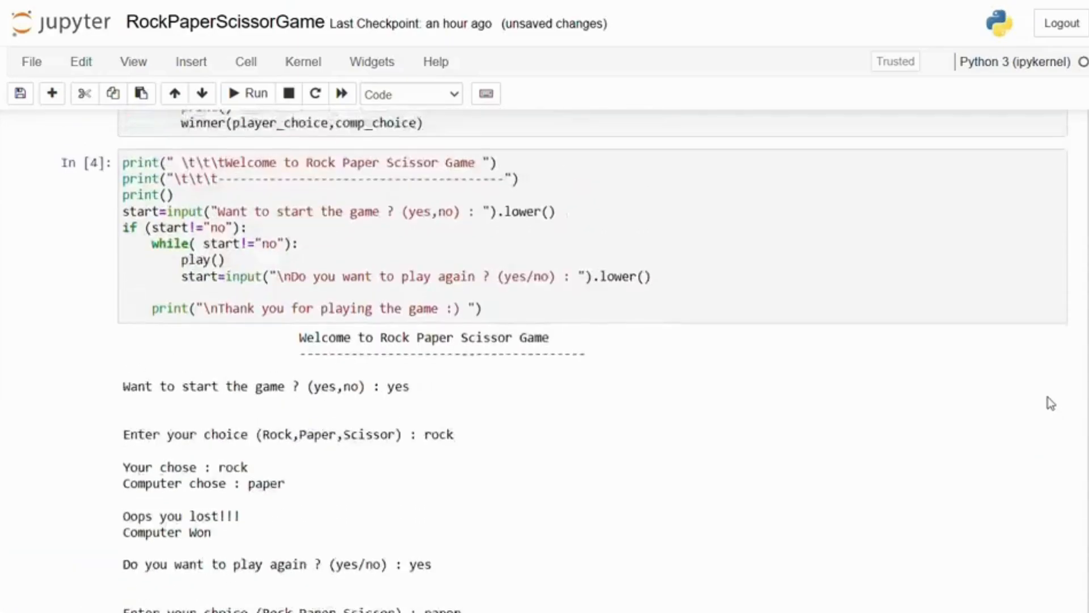
scroll(up, 3)
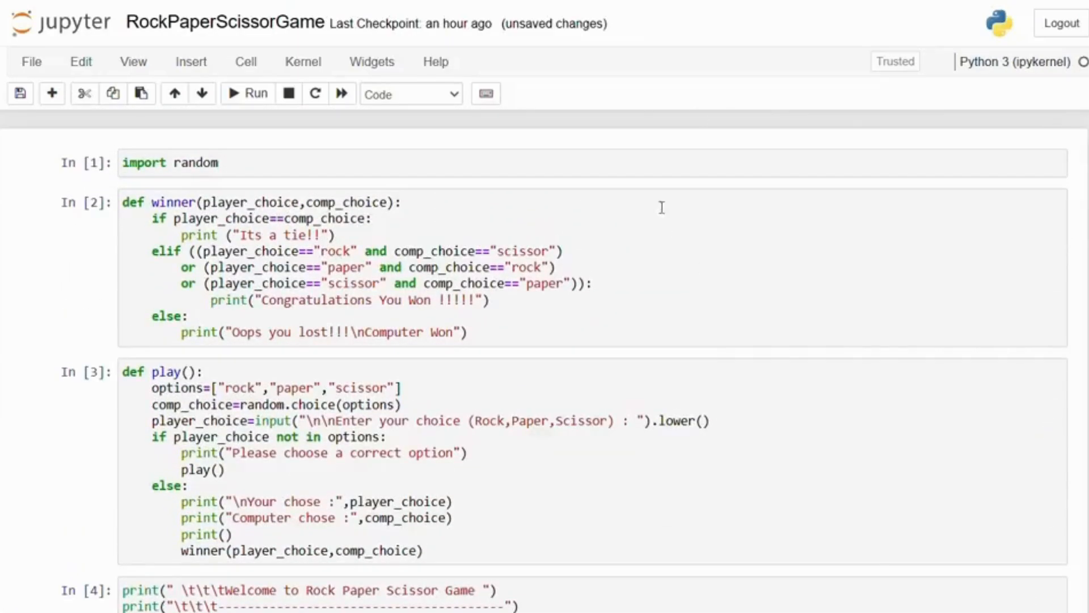
mouse_move(661, 208)
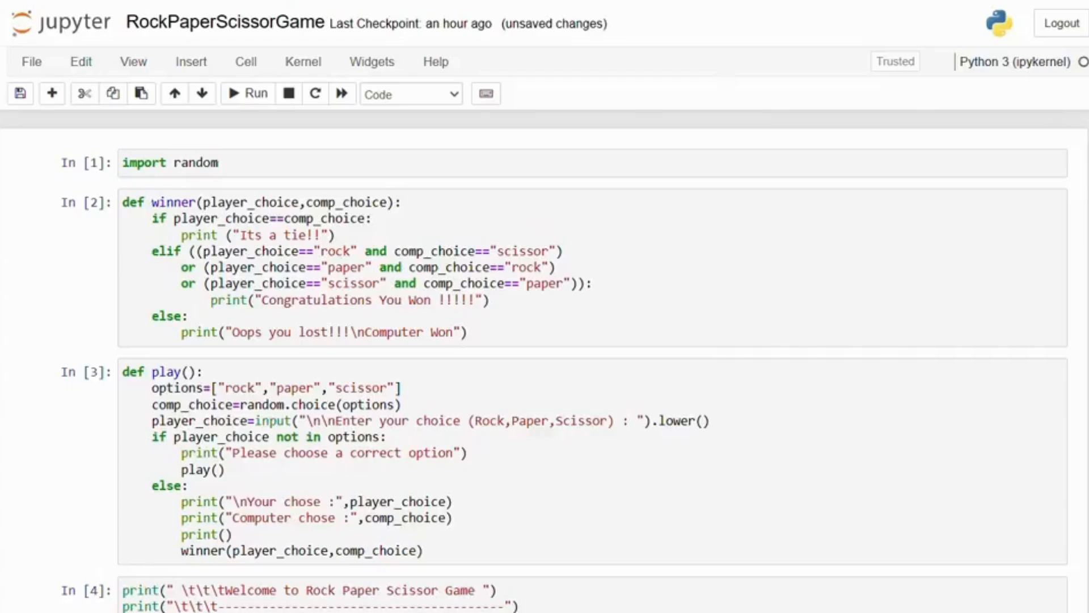